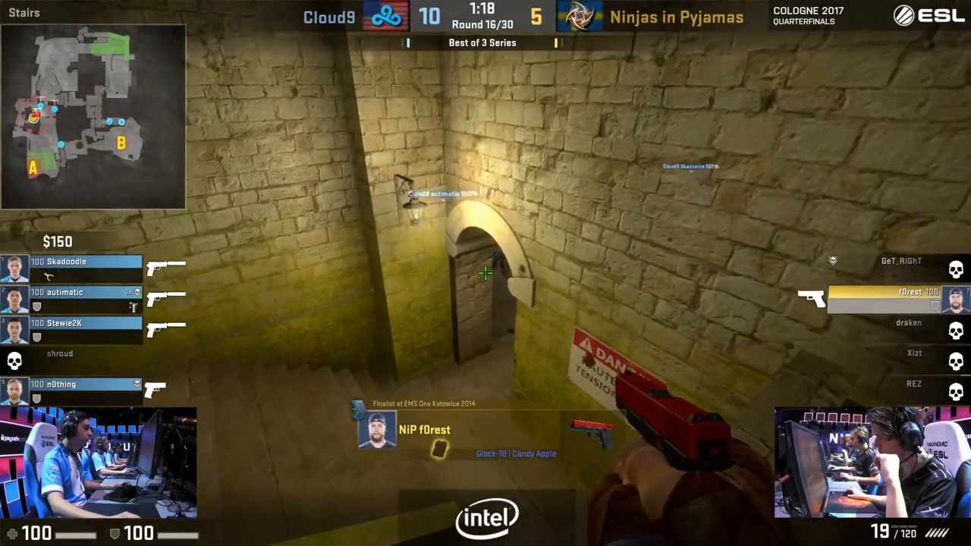
mouse_move(486, 273)
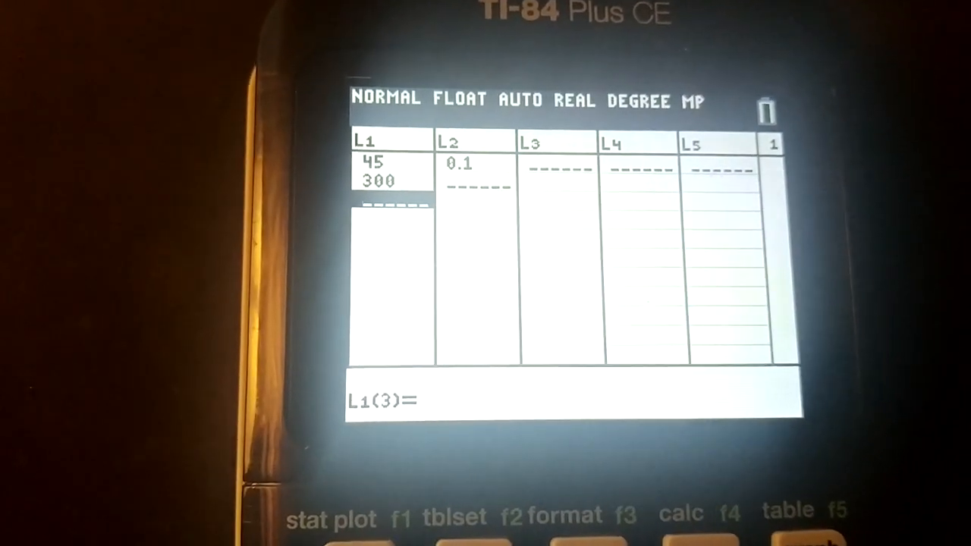
- Enter your position in B3 so it splits into x -2189.51, y 261.39, z -95.91
type(".2")
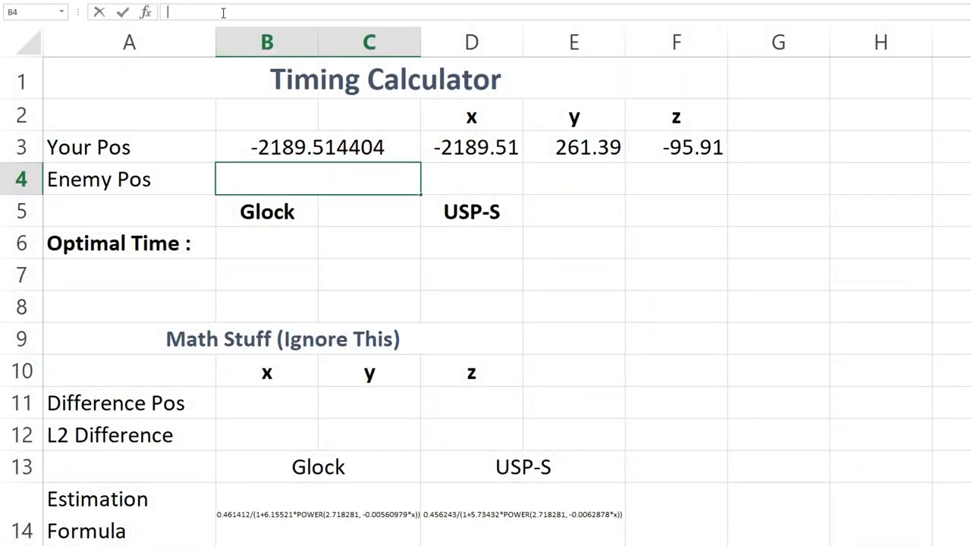
- Enter the enemy coordinate -1750.882813 before switching to the game
type("-1750.882813")
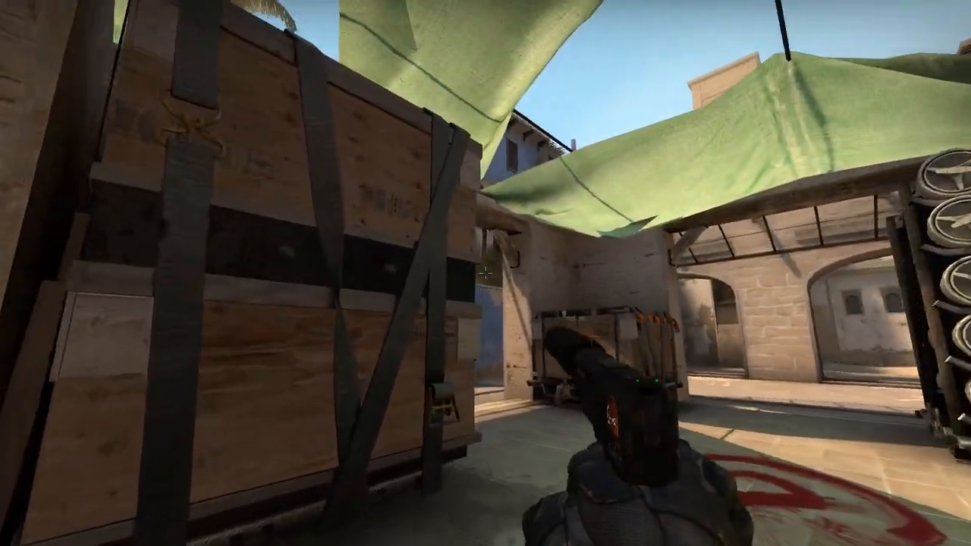
- Paste the new getpos position -2202.570801 244.968750 -95.906189 into Your Pos
key("`")
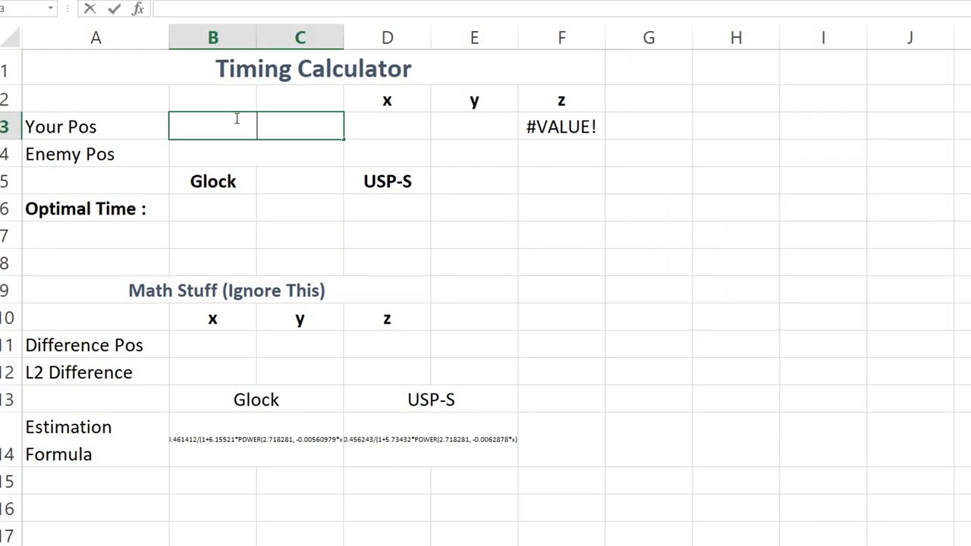
type("-2202.570801 244.968750 -95.906189")
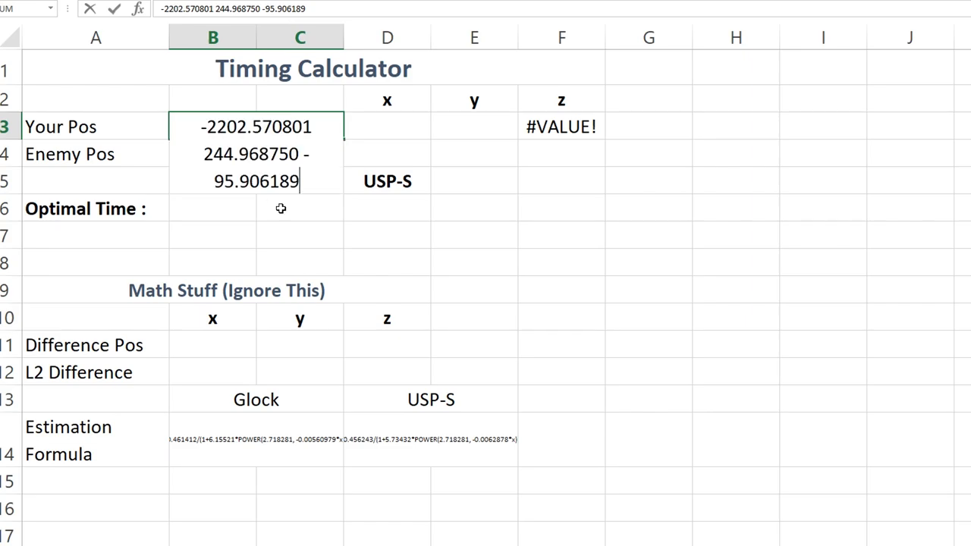